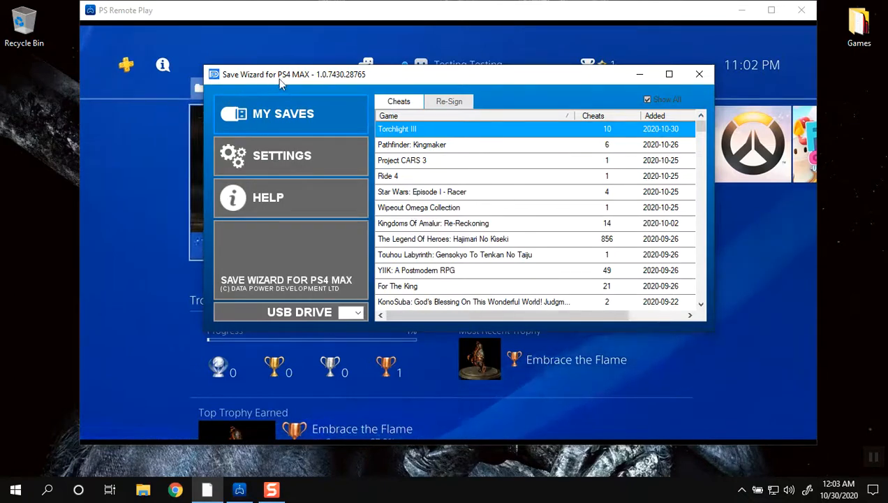
{"action": "mouse_move", "coordinate": [440, 209]}
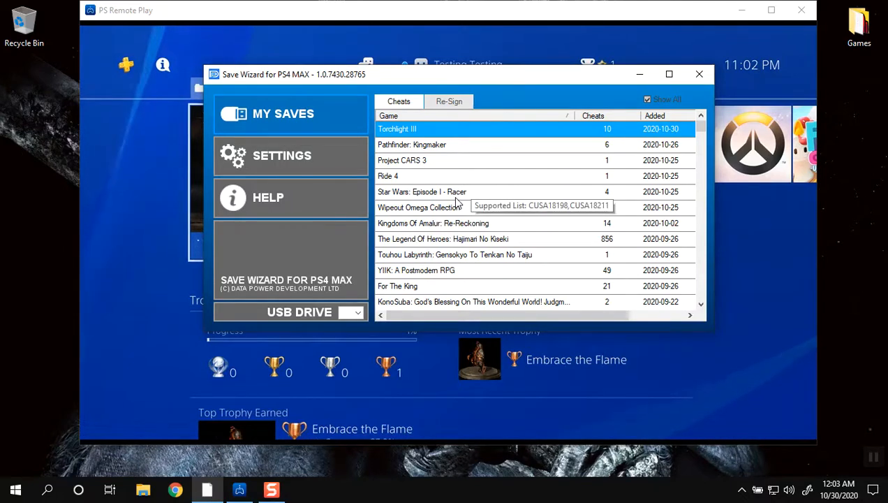
Name the new Deprived character '12' and finalize its creation.
{"action": "scroll", "scroll_direction": "down", "scroll_amount": 3}
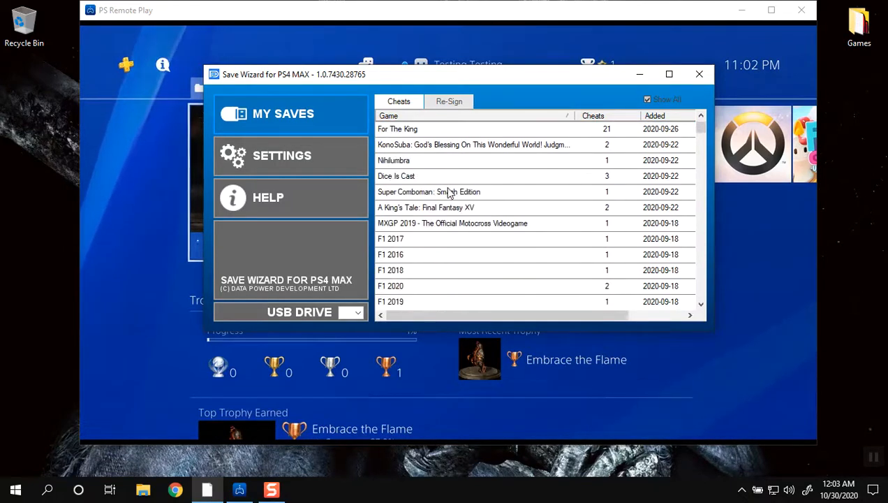
{"action": "scroll", "scroll_direction": "down", "scroll_amount": 3}
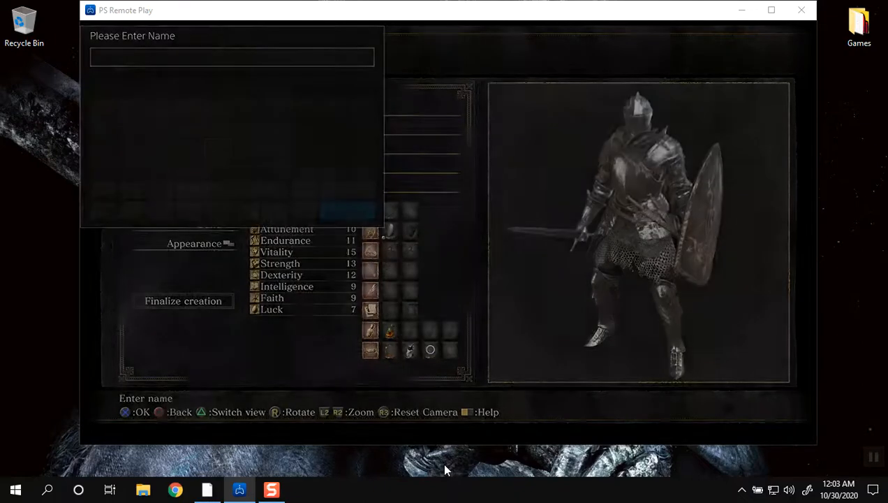
{"action": "type", "text": "12"}
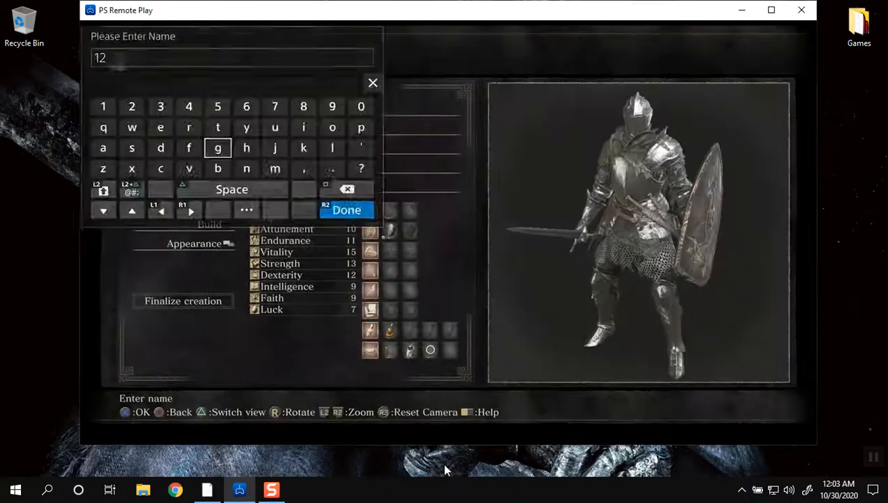
{"action": "left_click", "coordinate": [346, 210]}
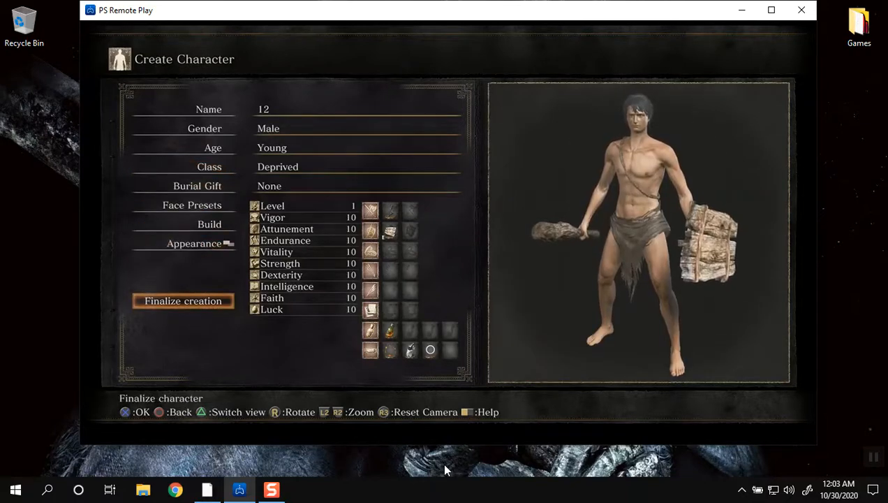
{"action": "left_click", "coordinate": [184, 300]}
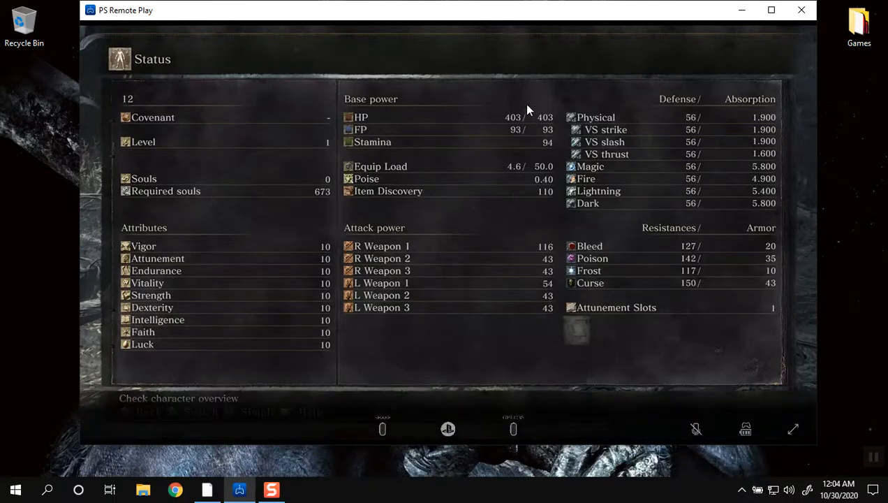
{"action": "mouse_move", "coordinate": [564, 136]}
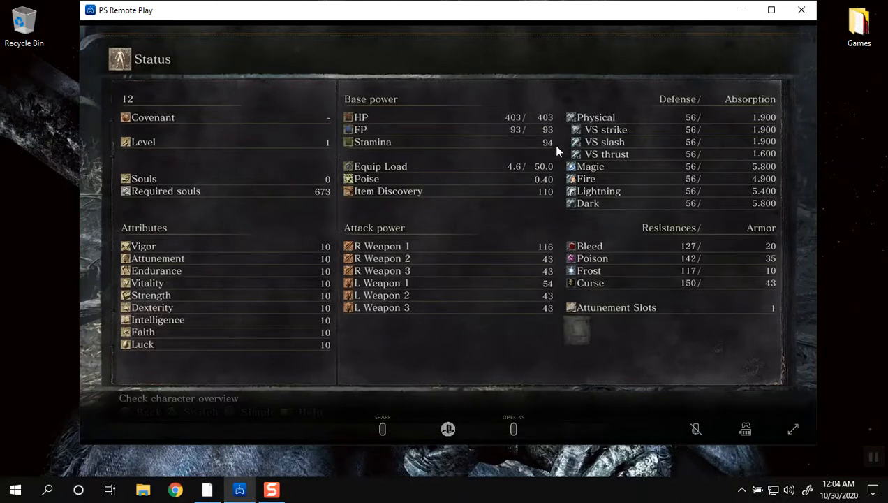
{"action": "mouse_move", "coordinate": [500, 129]}
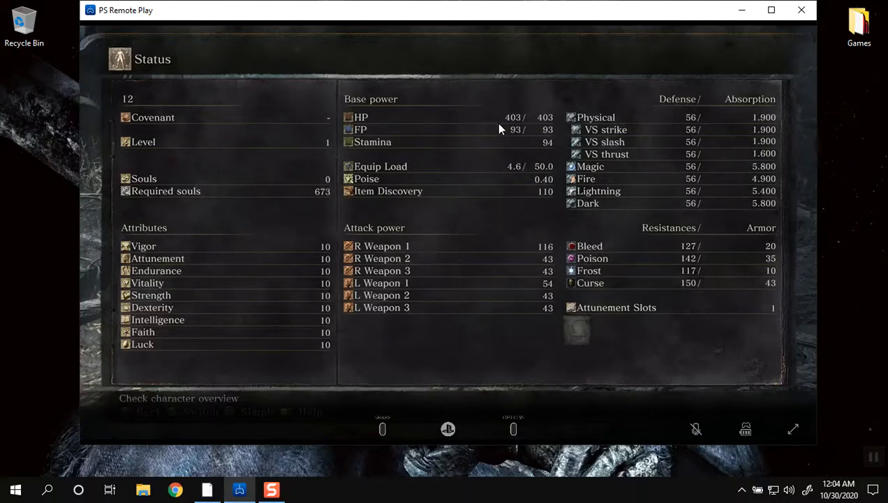
{"action": "mouse_move", "coordinate": [530, 327]}
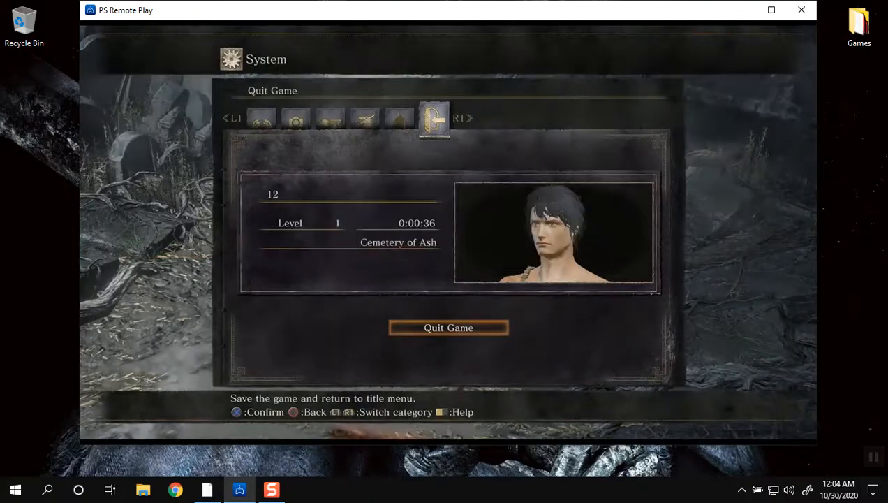
Quit and close Dark Souls III, then copy its saved data to USB storage.
{"action": "left_click", "coordinate": [446, 326]}
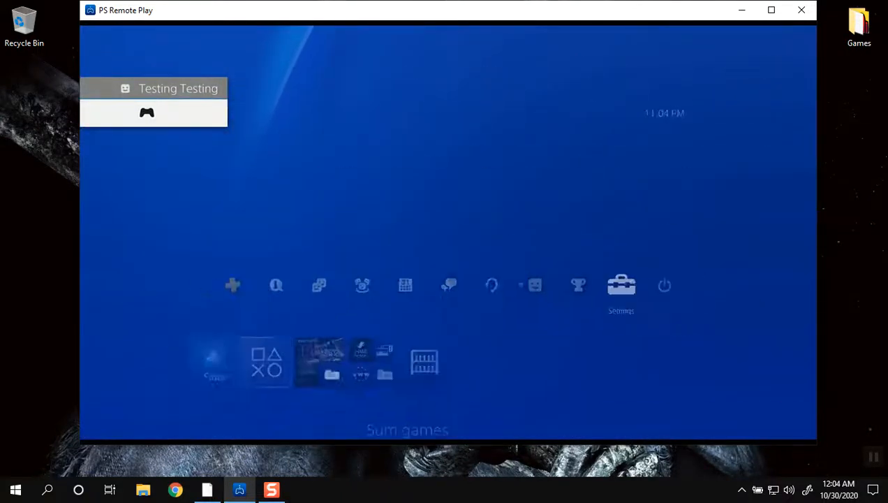
{"action": "left_click", "coordinate": [619, 284]}
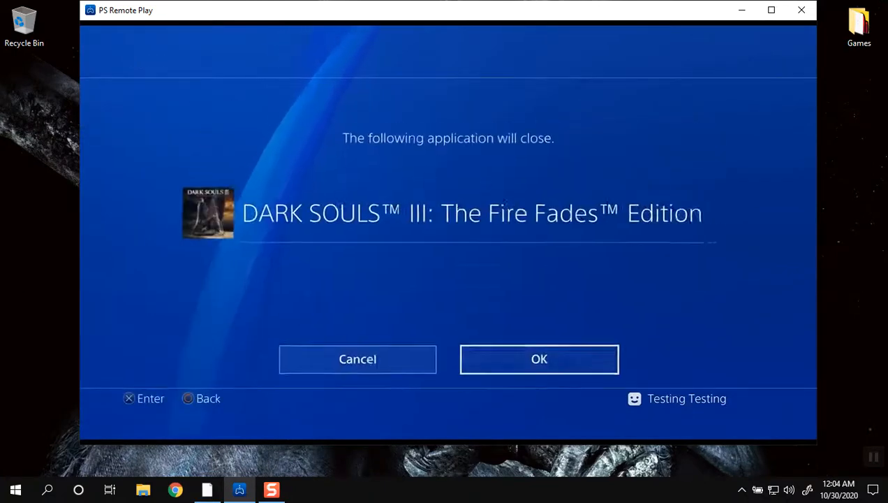
{"action": "left_click", "coordinate": [539, 357]}
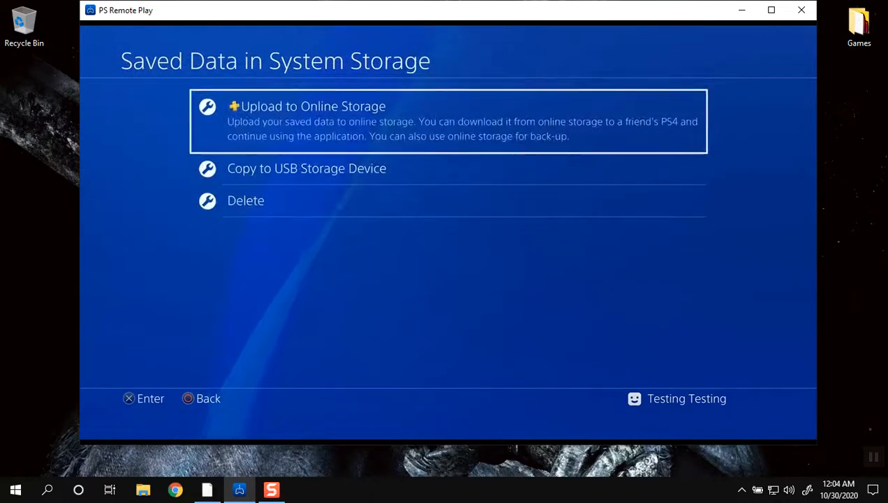
{"action": "left_click", "coordinate": [307, 167]}
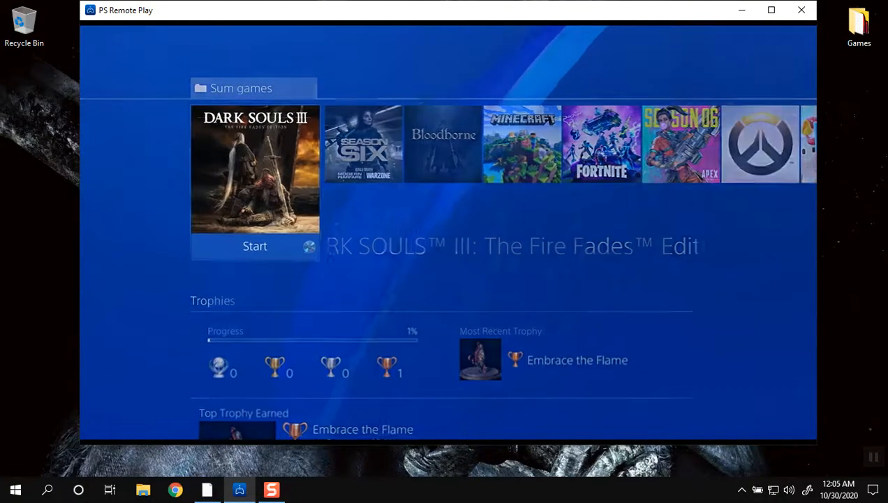
Relaunch Dark Souls III and choose Load Game at the title menu.
{"action": "left_click", "coordinate": [254, 245]}
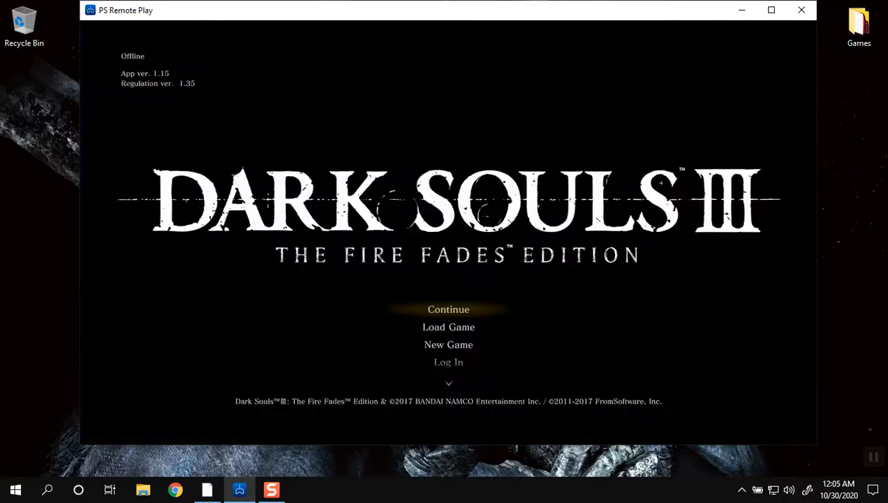
{"action": "key", "text": "down"}
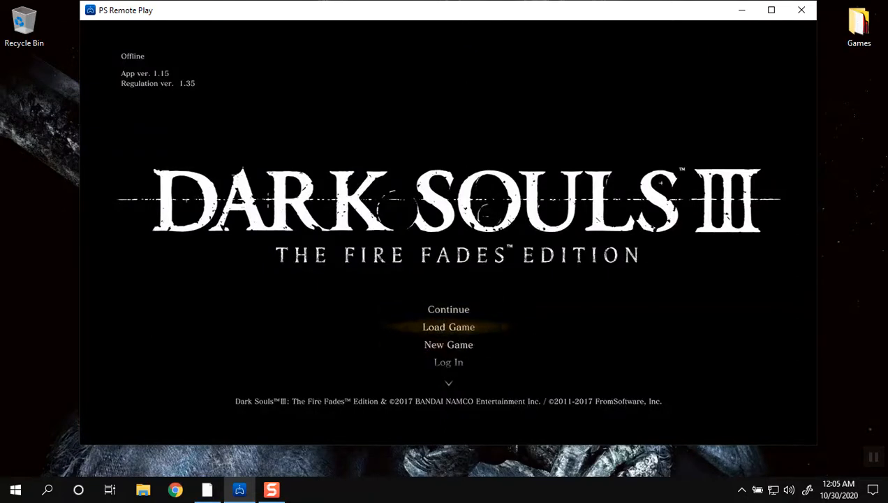
{"action": "left_click", "coordinate": [448, 327]}
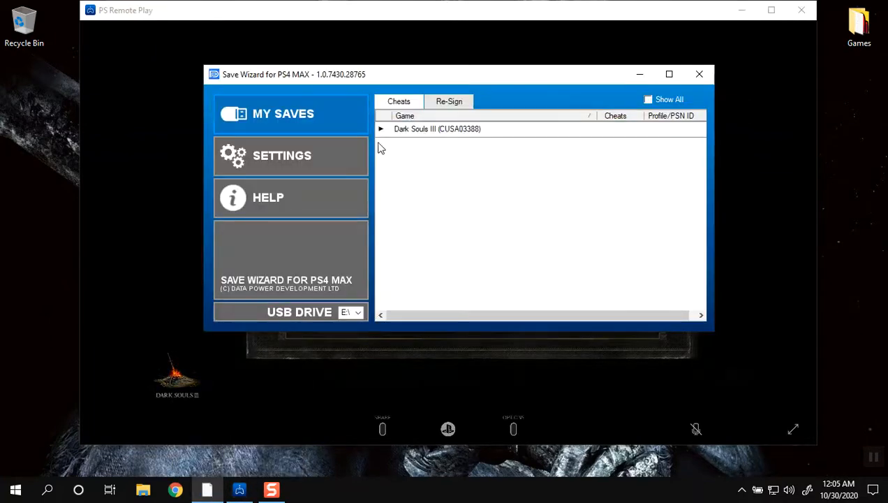
{"action": "mouse_move", "coordinate": [477, 233]}
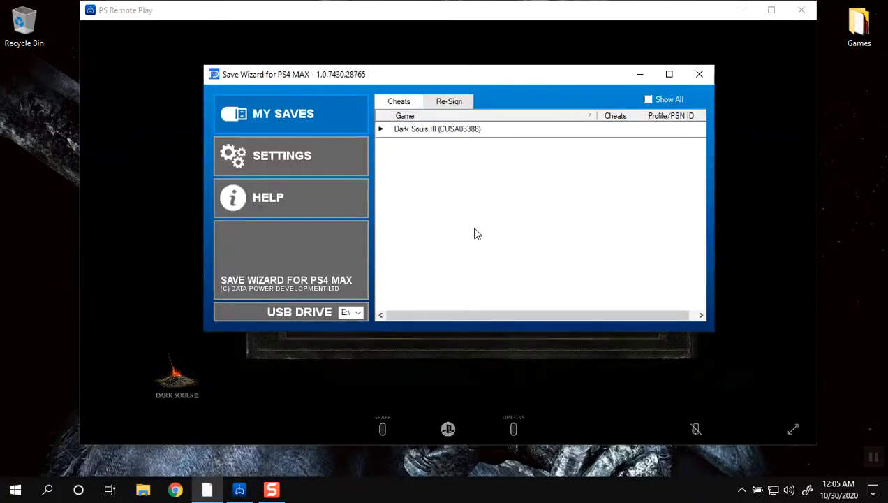
{"action": "mouse_move", "coordinate": [454, 143]}
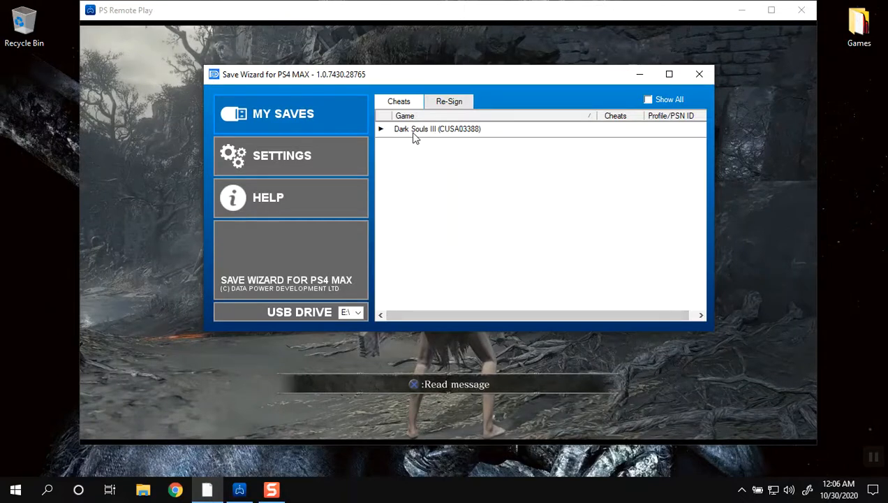
Expand the Dark Souls III save entry, then go to the program's Settings.
{"action": "left_click", "coordinate": [380, 129]}
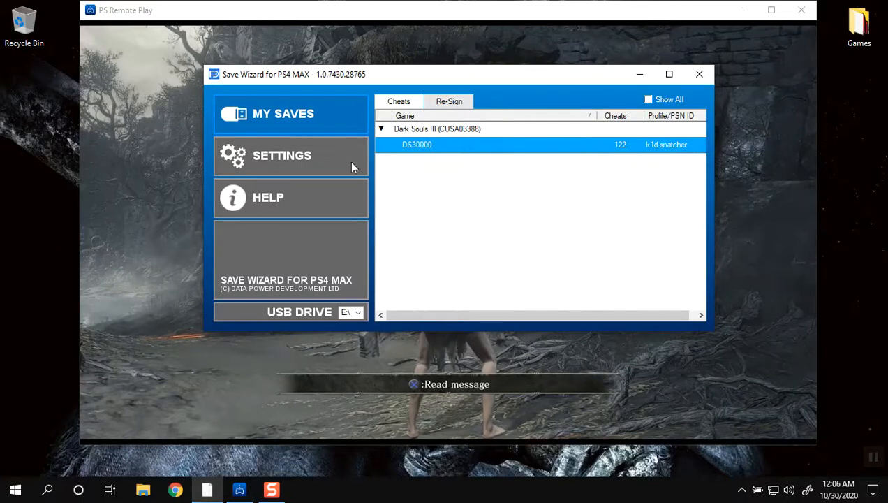
{"action": "left_click", "coordinate": [282, 155]}
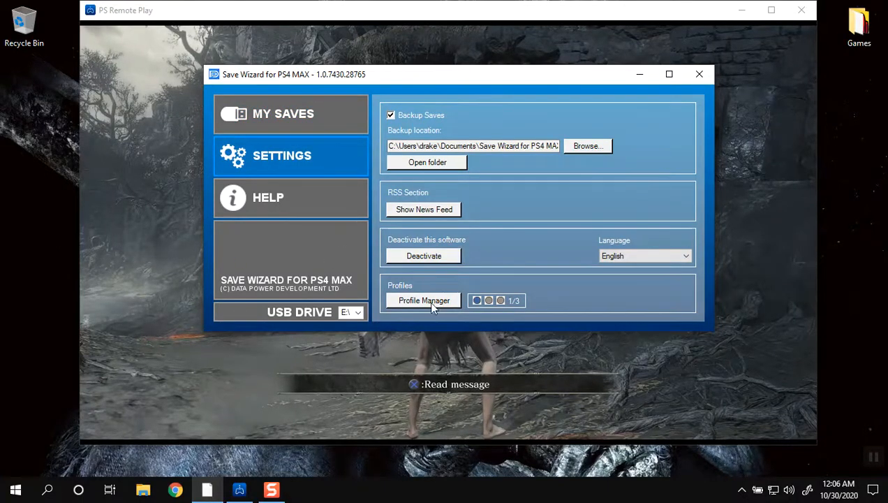
{"action": "left_click", "coordinate": [423, 298]}
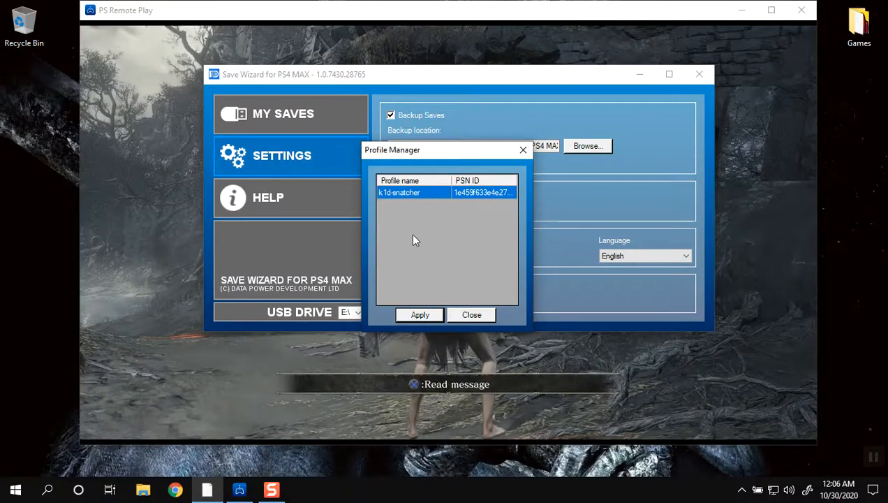
{"action": "left_click", "coordinate": [472, 314]}
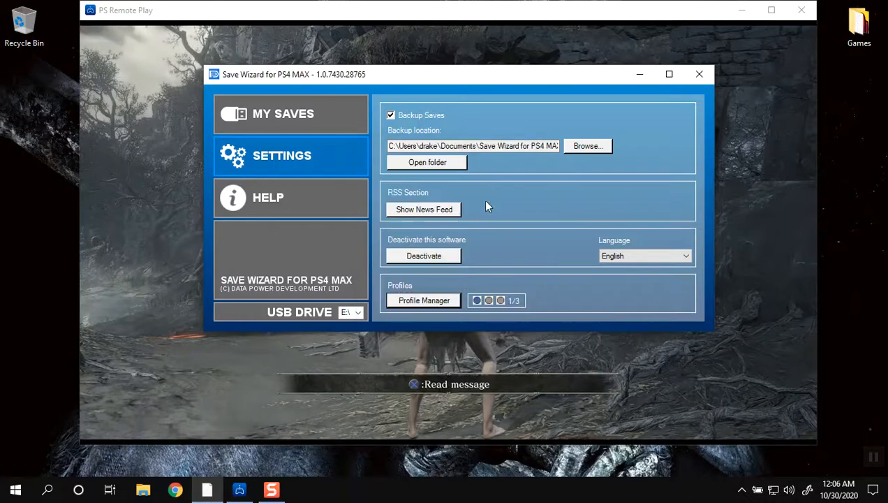
{"action": "left_click", "coordinate": [282, 113]}
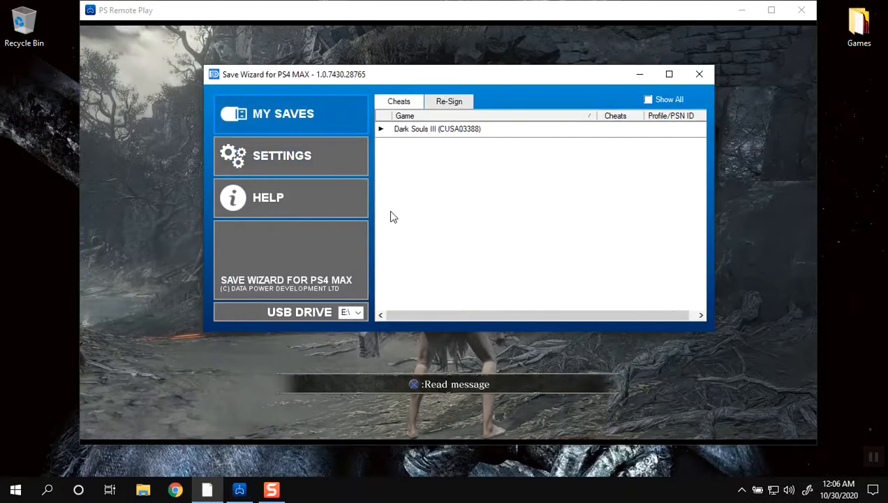
Load the DS30000 save into Advanced Mode for raw hex editing.
{"action": "left_click", "coordinate": [437, 128]}
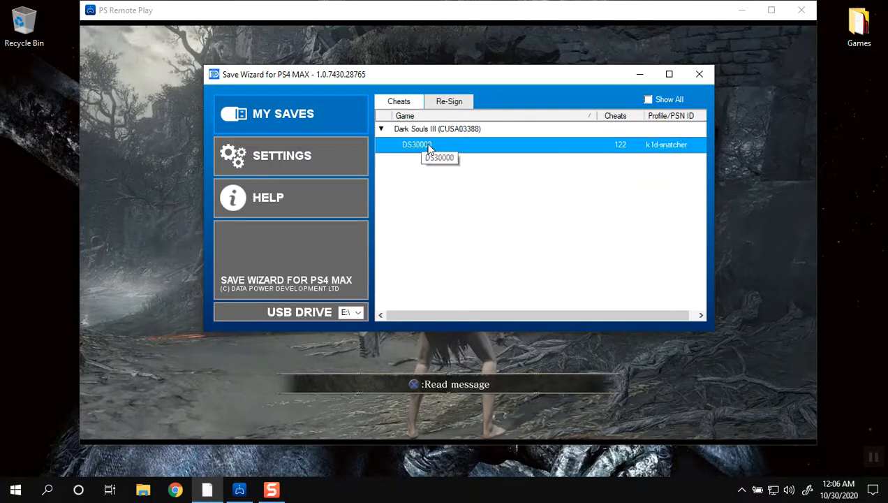
{"action": "right_click", "coordinate": [416, 144]}
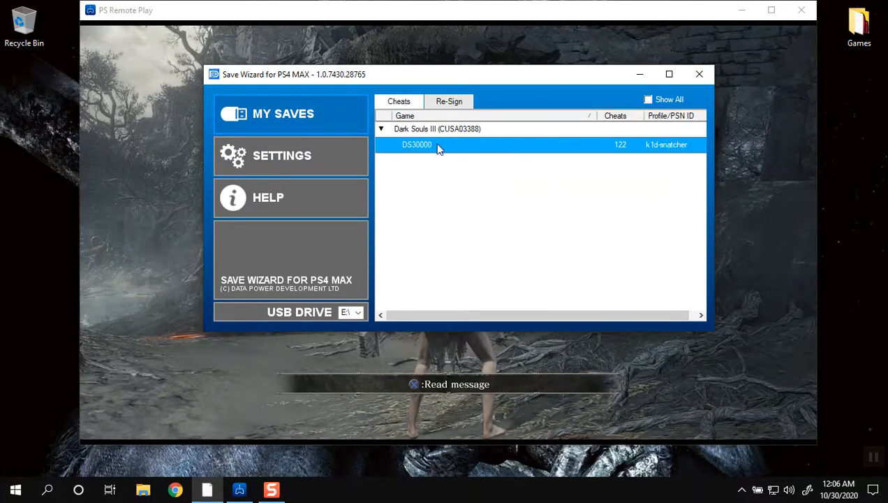
{"action": "right_click", "coordinate": [416, 144]}
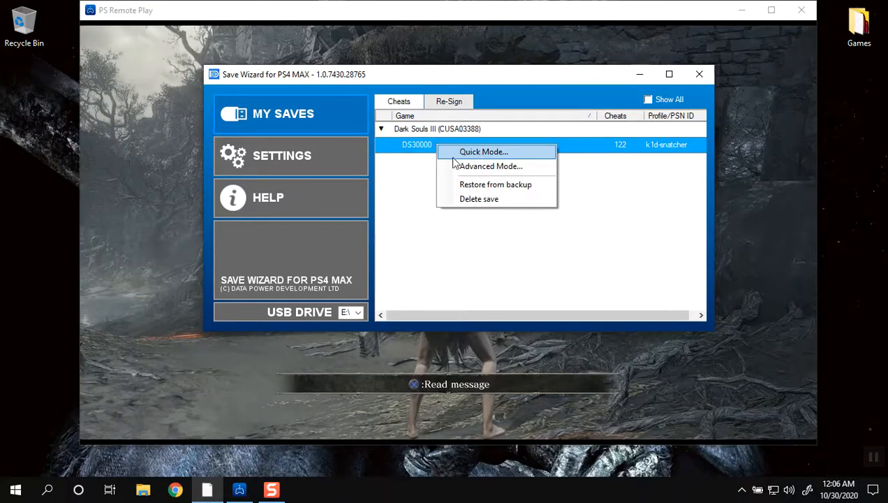
{"action": "mouse_move", "coordinate": [397, 146]}
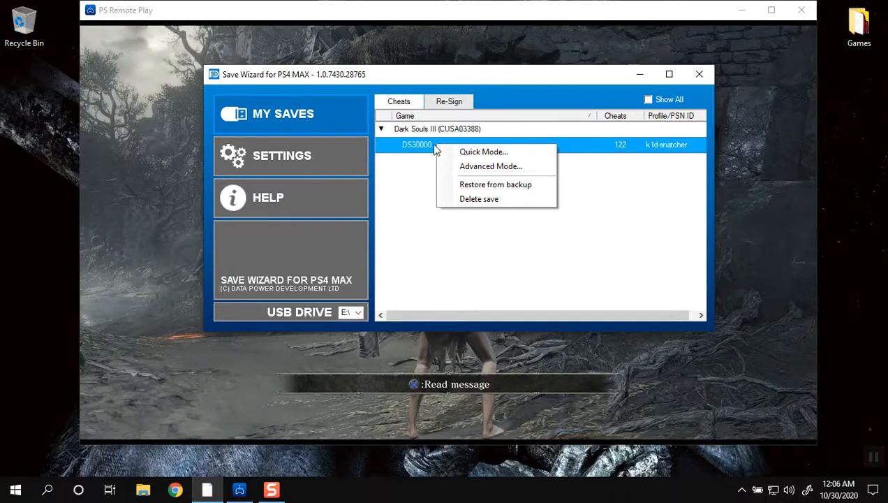
{"action": "mouse_move", "coordinate": [422, 148]}
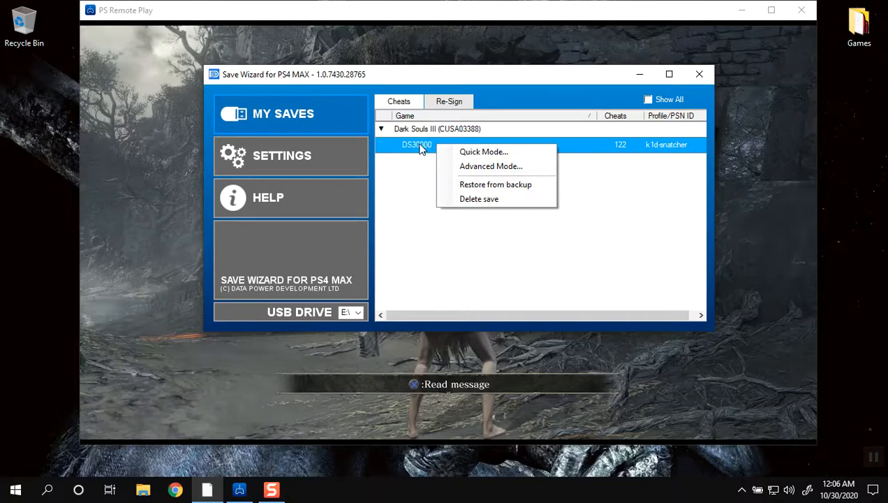
{"action": "mouse_move", "coordinate": [492, 166]}
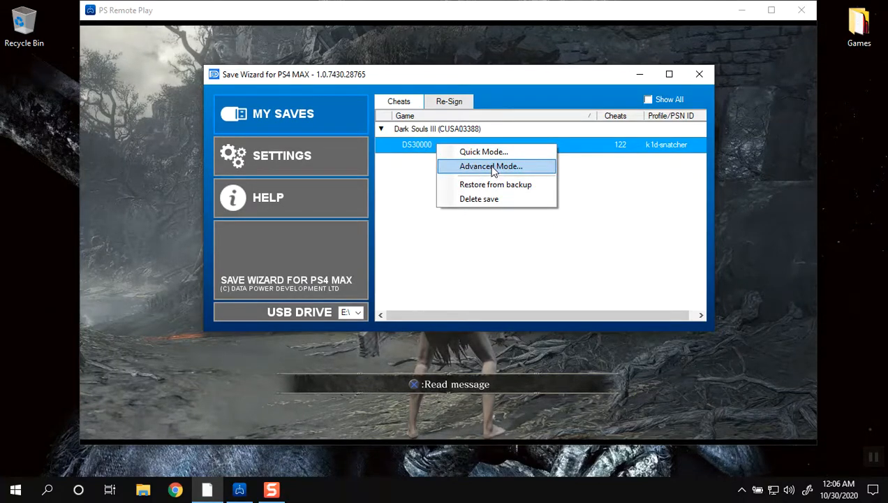
{"action": "left_click", "coordinate": [490, 166]}
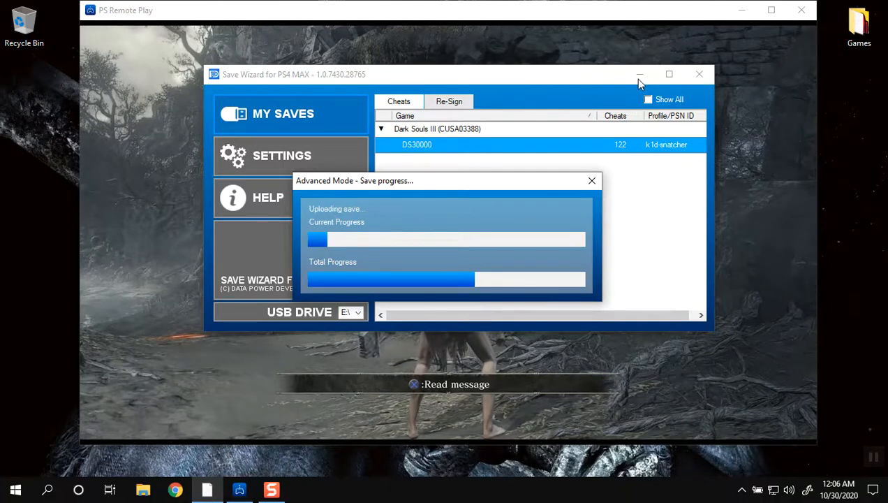
{"action": "mouse_move", "coordinate": [631, 106]}
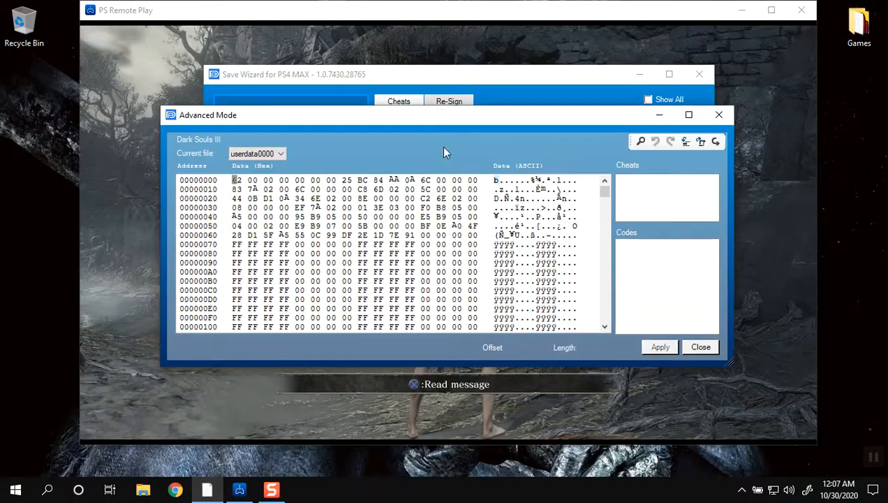
{"action": "mouse_move", "coordinate": [328, 179]}
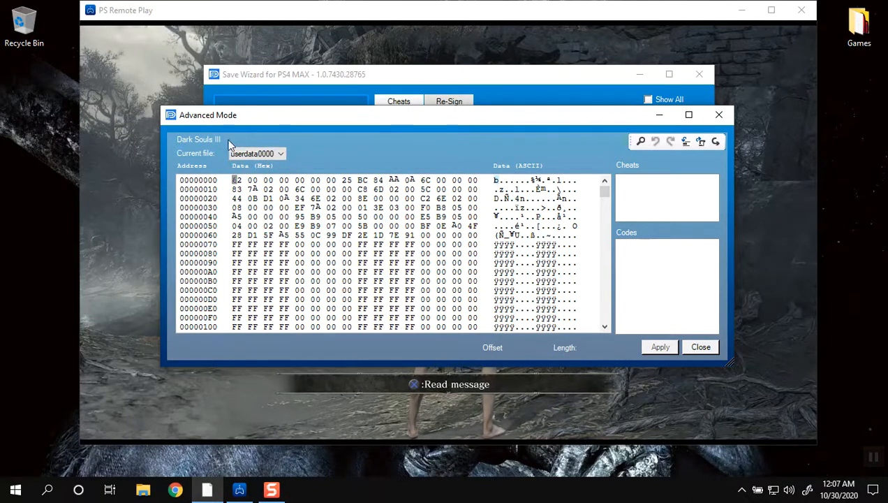
Switch the current file from userdata0000 to userdata0001.
{"action": "left_click", "coordinate": [279, 153]}
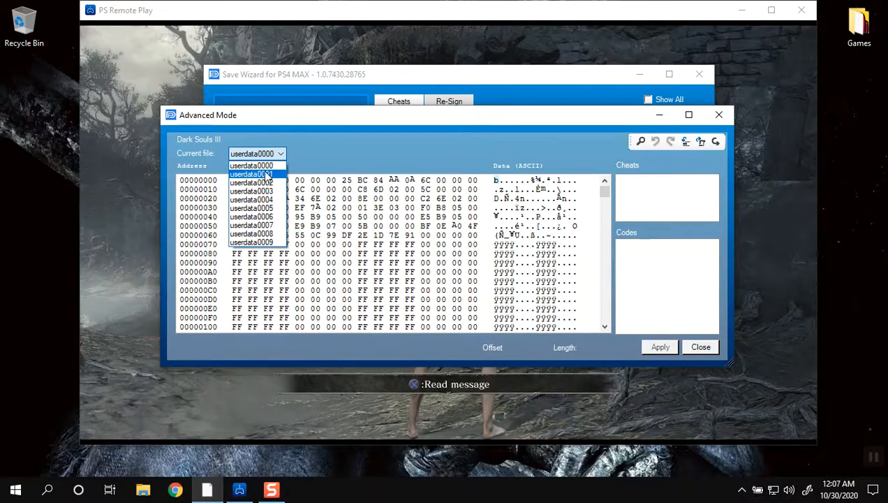
{"action": "left_click", "coordinate": [252, 182]}
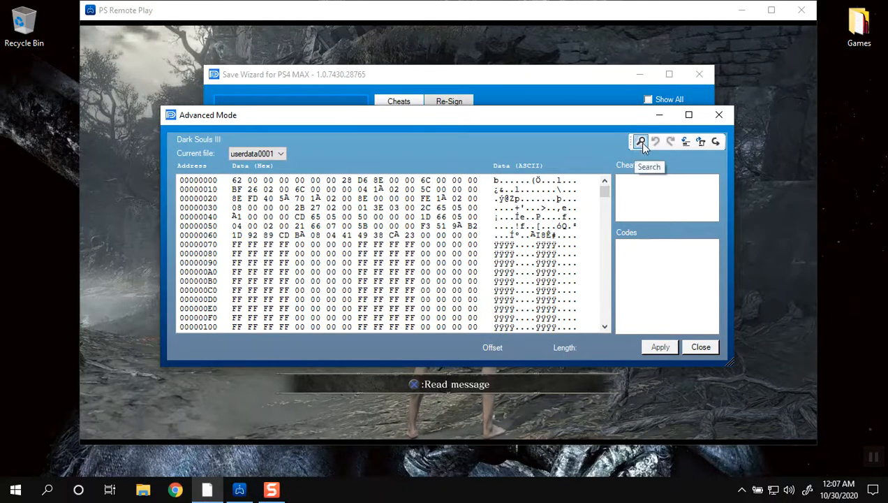
Find decimal value 403 in userdata0001, landing at offset 0x000103E4.
{"action": "left_click", "coordinate": [639, 141]}
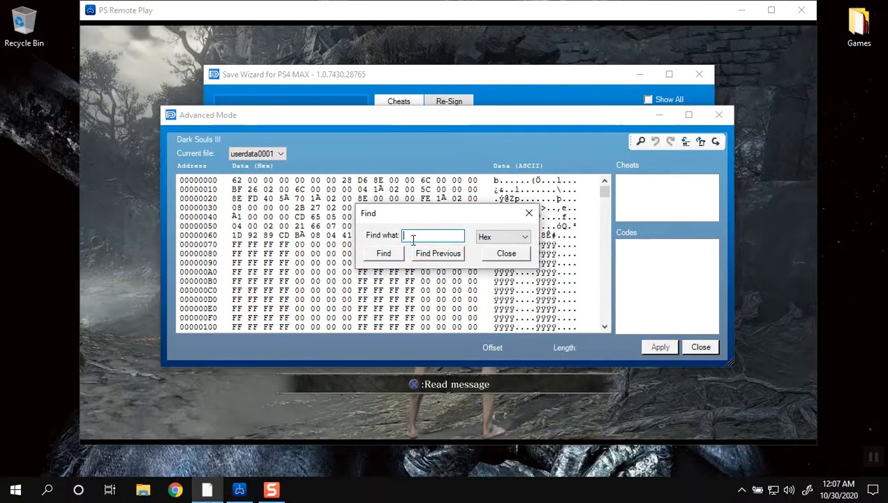
{"action": "left_click", "coordinate": [525, 236]}
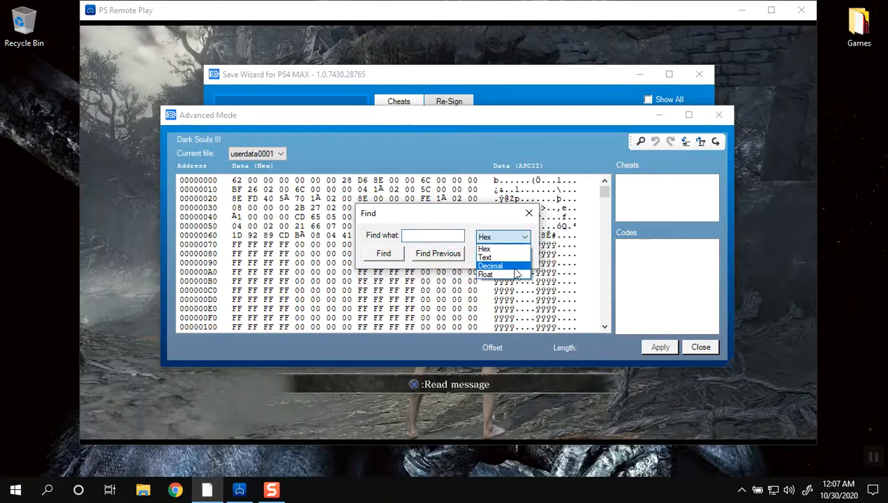
{"action": "left_click", "coordinate": [490, 265]}
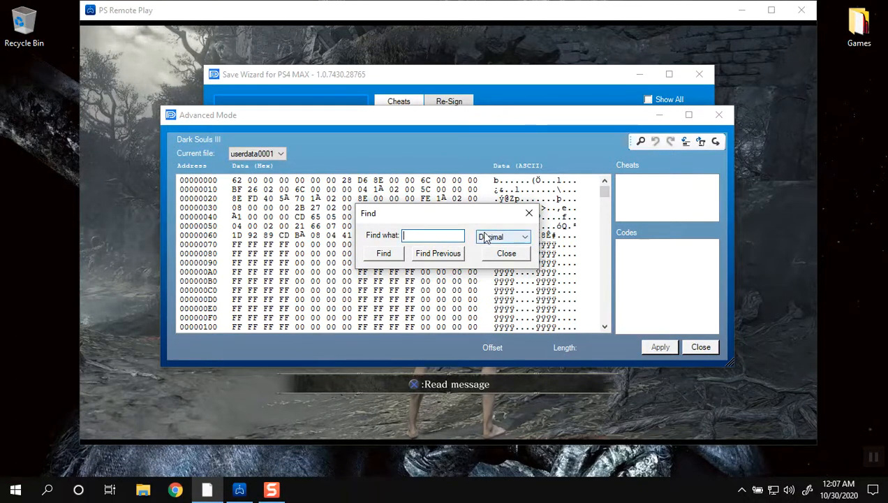
{"action": "type", "text": "403"}
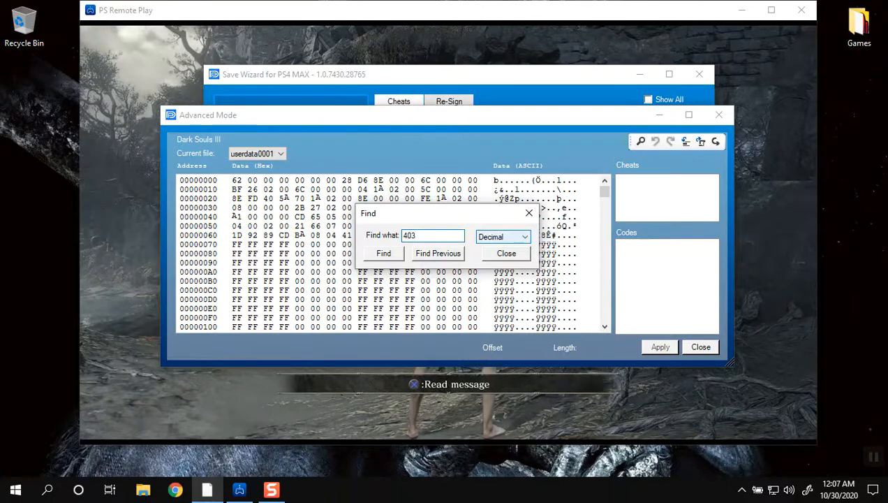
{"action": "left_click", "coordinate": [383, 253]}
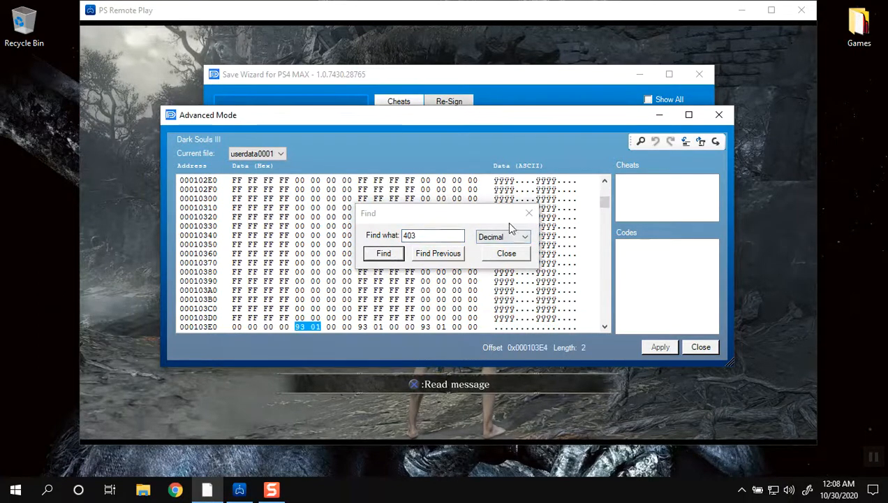
{"action": "left_click", "coordinate": [382, 253]}
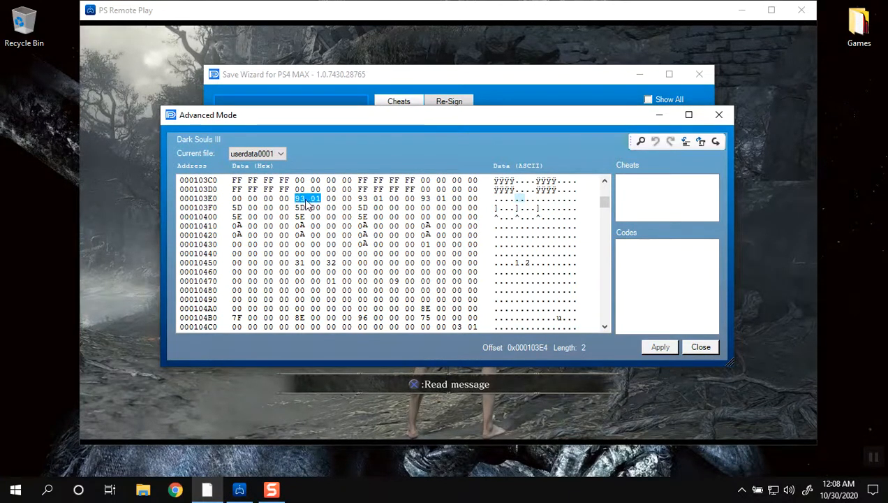
{"action": "mouse_move", "coordinate": [505, 234]}
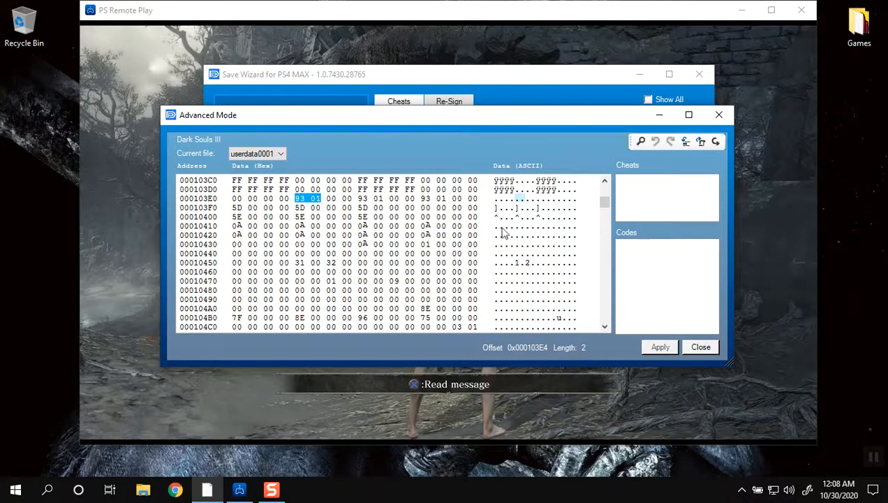
{"action": "mouse_move", "coordinate": [550, 248]}
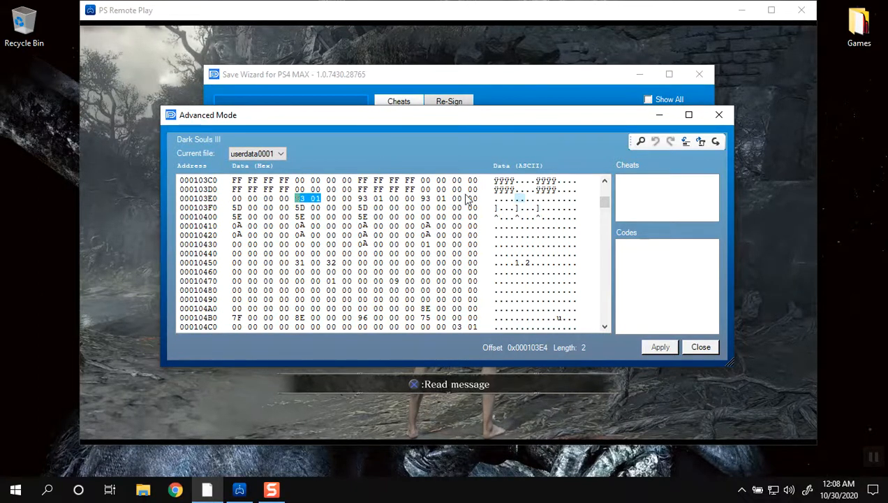
{"action": "mouse_move", "coordinate": [366, 198]}
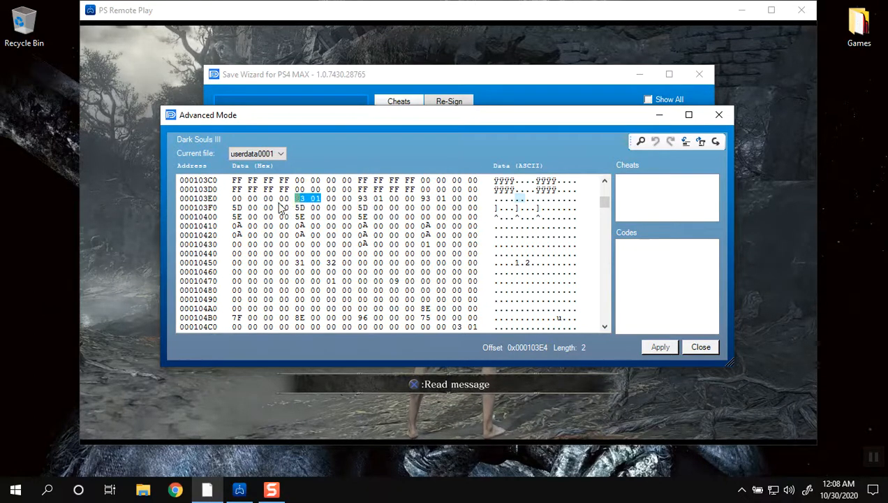
{"action": "mouse_move", "coordinate": [375, 215]}
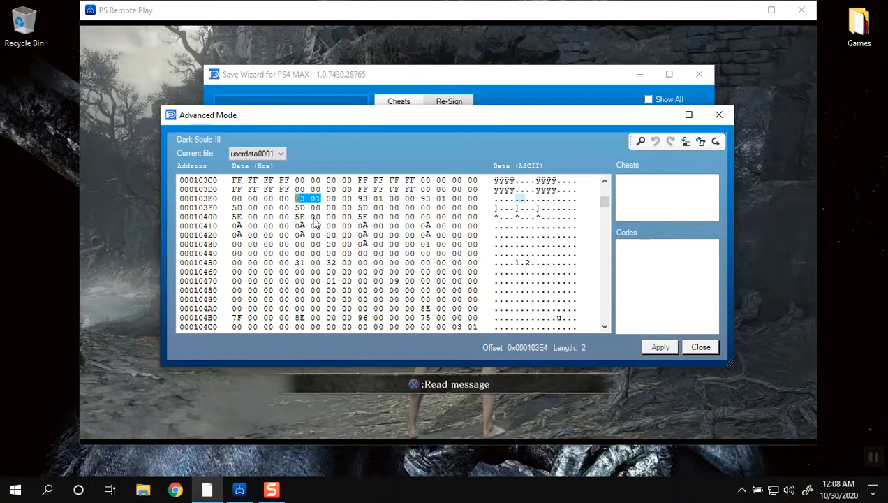
{"action": "mouse_move", "coordinate": [332, 213]}
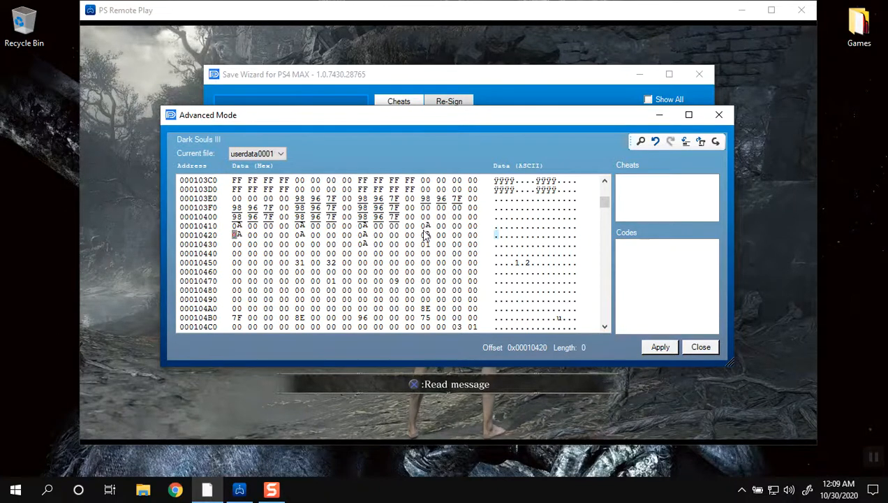
{"action": "mouse_move", "coordinate": [236, 230]}
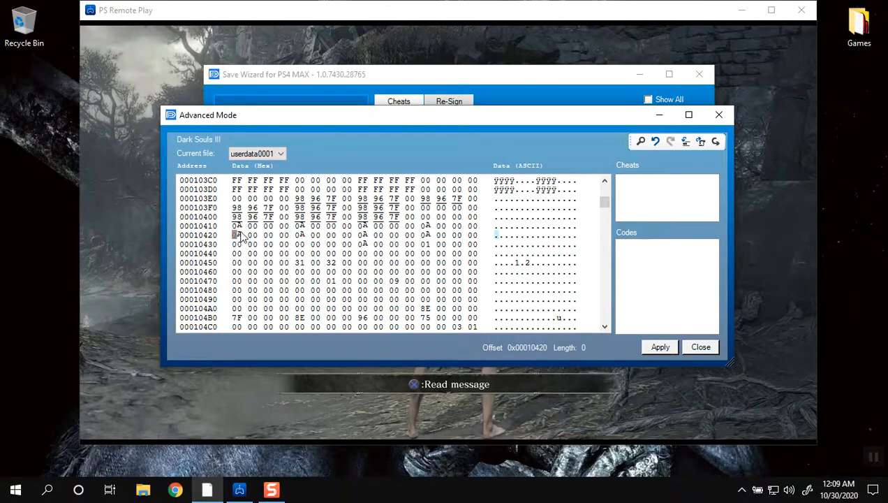
Overwrite the attribute and level bytes around offset 0x00010410 with values such as 63.
{"action": "left_click", "coordinate": [237, 226]}
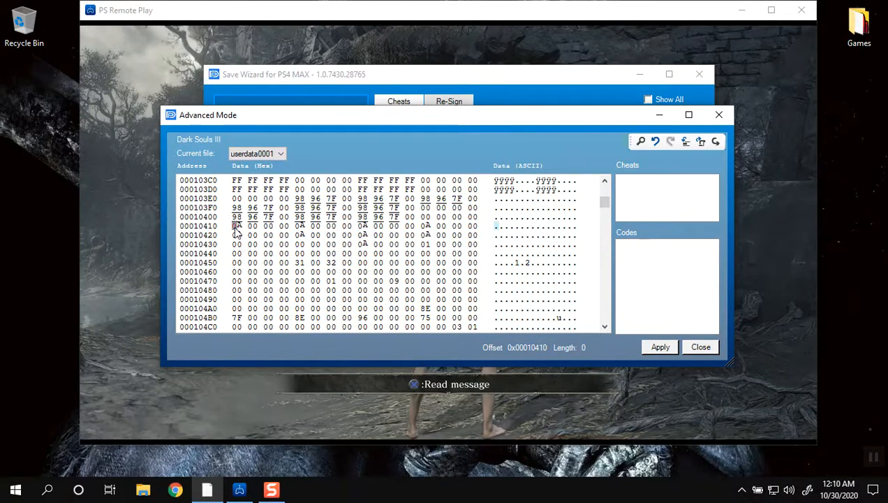
{"action": "mouse_move", "coordinate": [274, 248]}
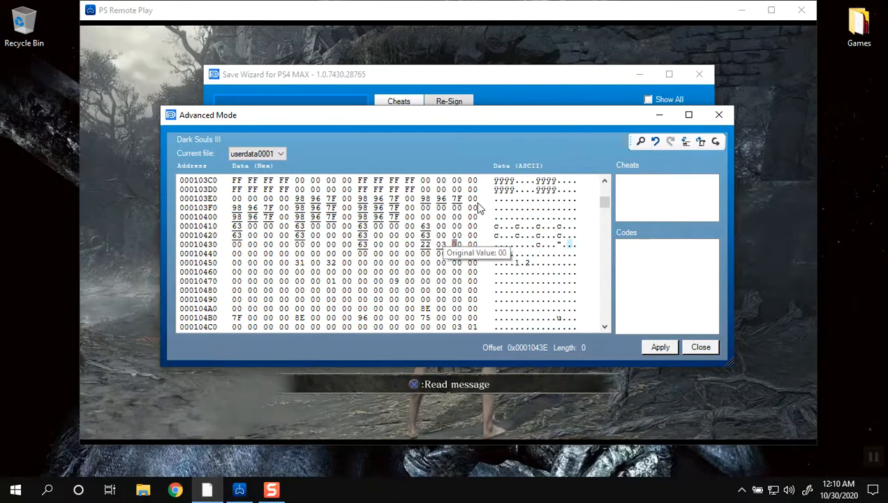
{"action": "mouse_move", "coordinate": [226, 246]}
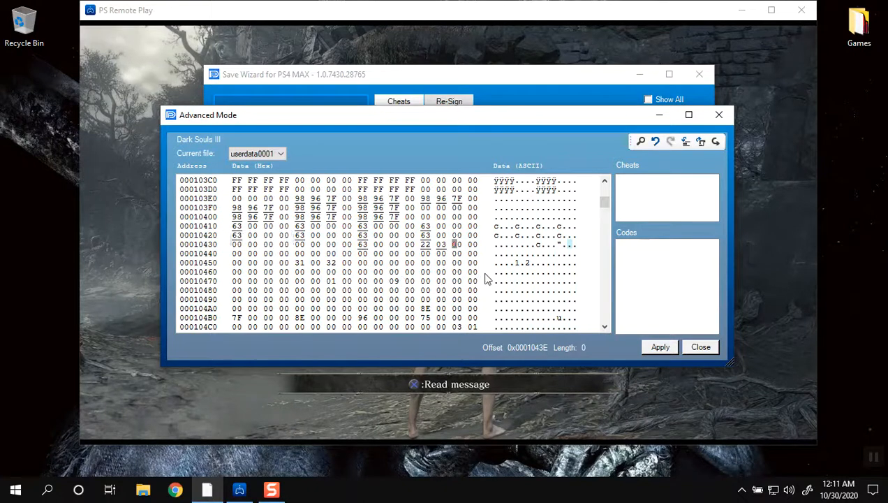
{"action": "mouse_move", "coordinate": [236, 243]}
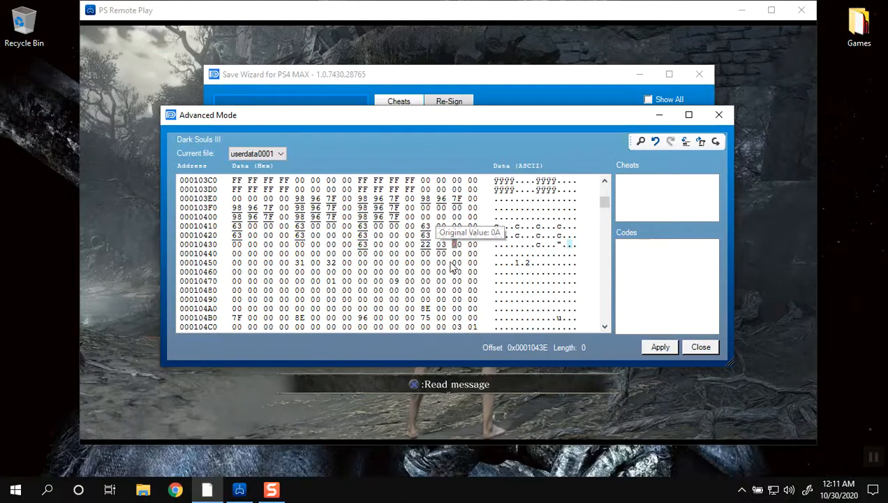
Apply the hex edits to the save, accepting the warning and success message.
{"action": "left_click", "coordinate": [659, 346]}
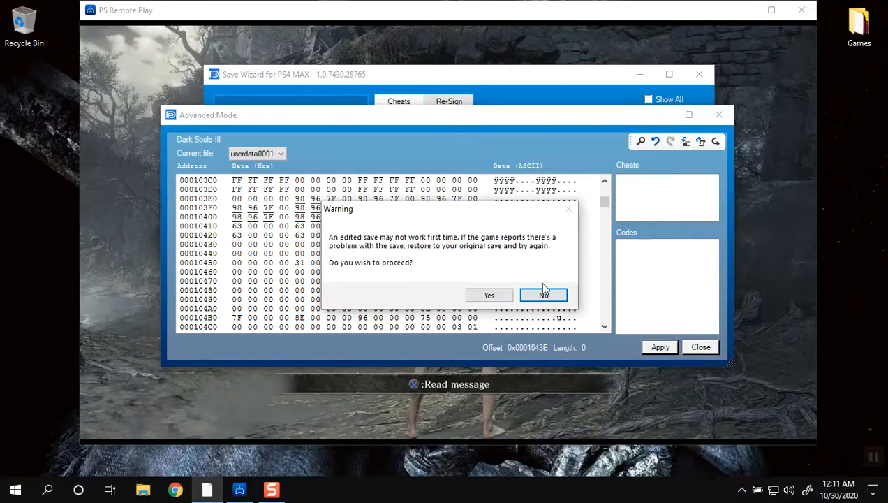
{"action": "left_click", "coordinate": [489, 294]}
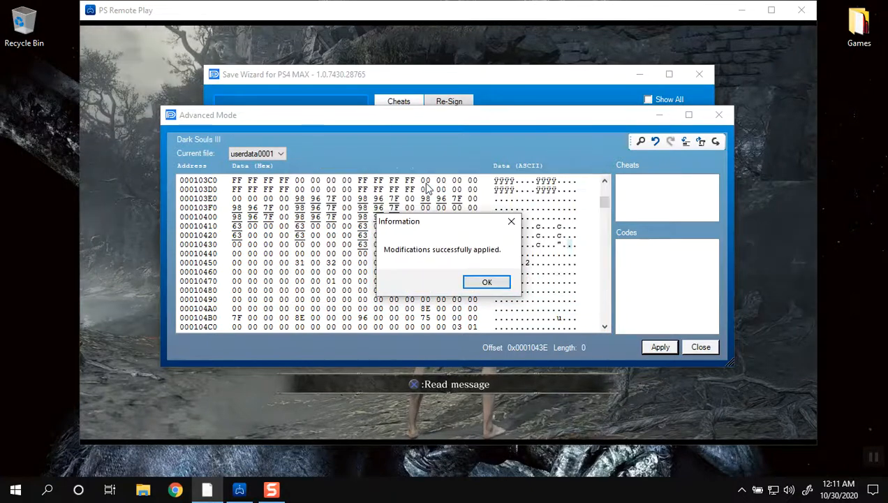
{"action": "mouse_move", "coordinate": [444, 282]}
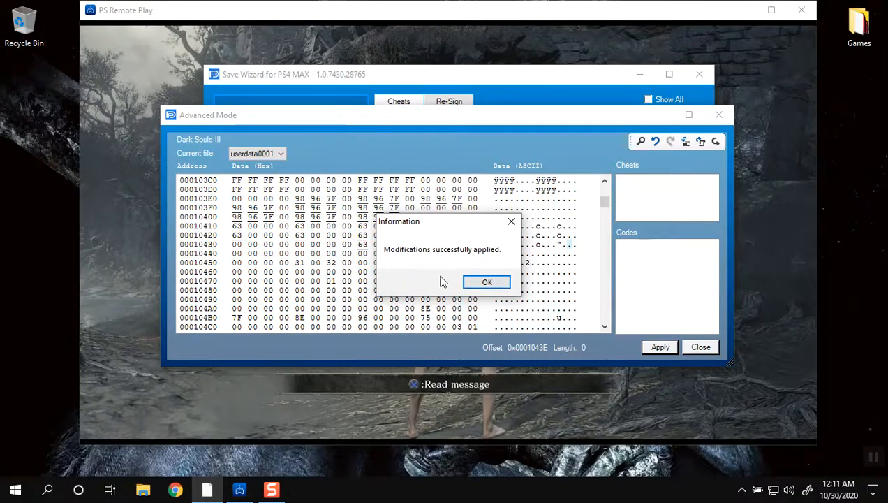
{"action": "left_click", "coordinate": [486, 282]}
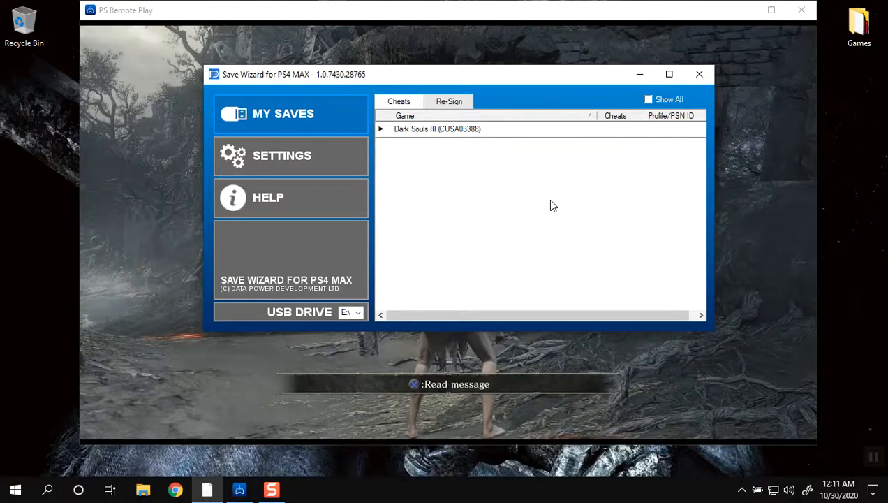
Enable Show All so every supported game appears in the Cheats list.
{"action": "left_click", "coordinate": [647, 99]}
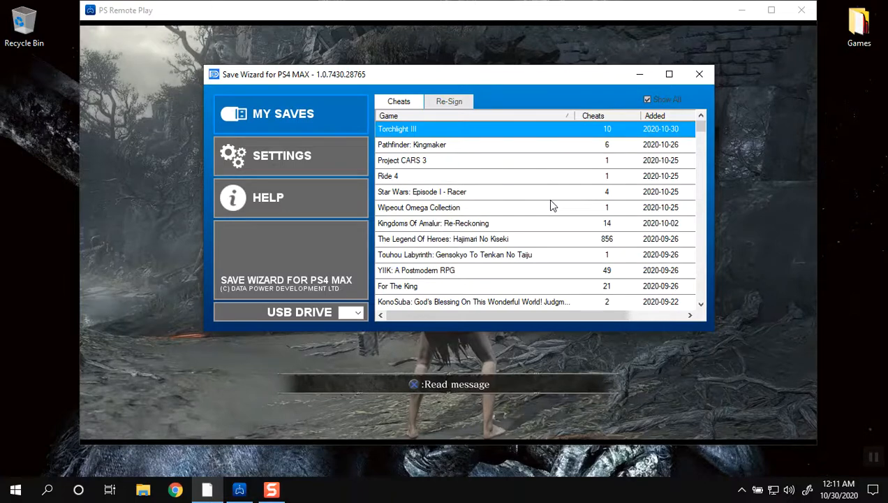
{"action": "mouse_move", "coordinate": [554, 198]}
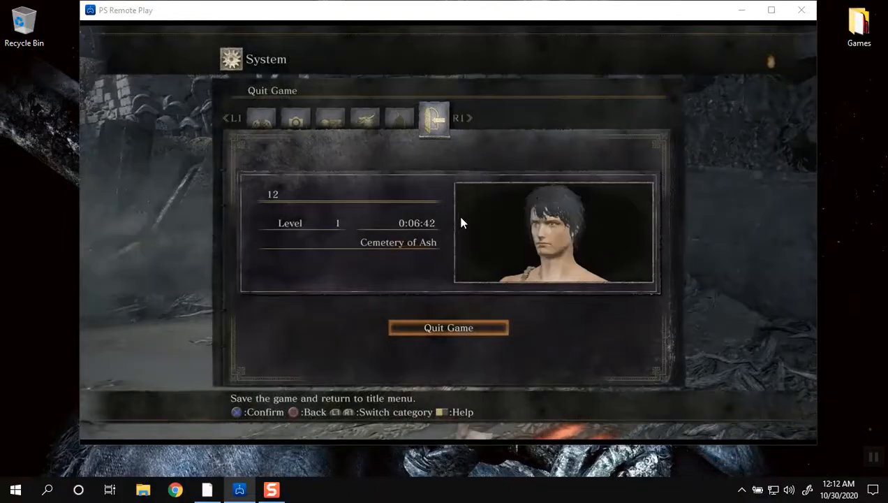
Quit the game, copy the edited USB save to system storage, and relaunch Dark Souls III.
{"action": "left_click", "coordinate": [446, 327]}
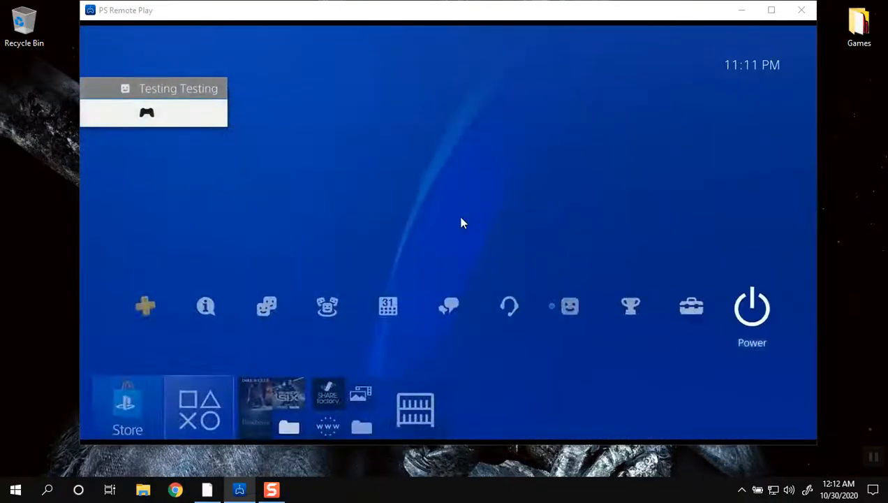
{"action": "left_click", "coordinate": [691, 306]}
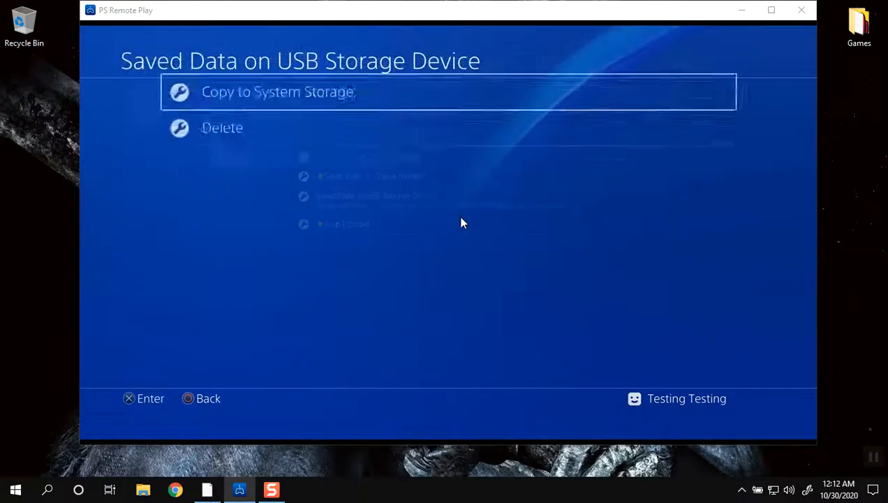
{"action": "left_click", "coordinate": [278, 92]}
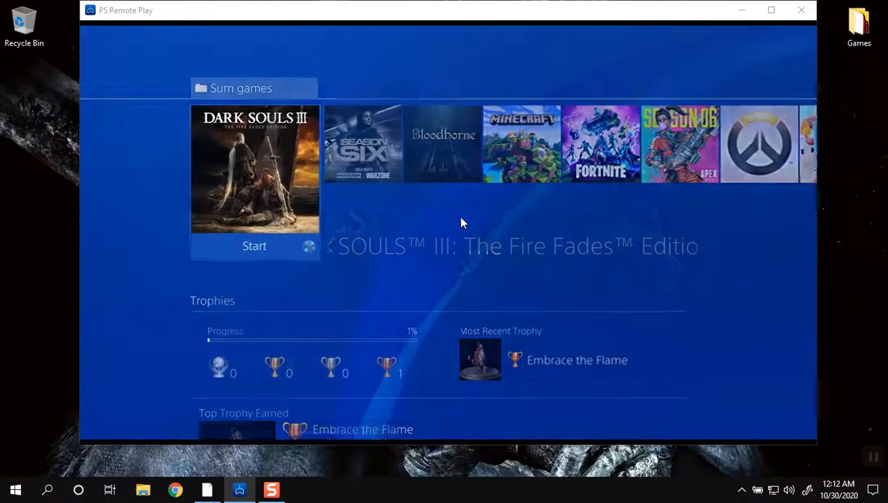
{"action": "left_click", "coordinate": [254, 246]}
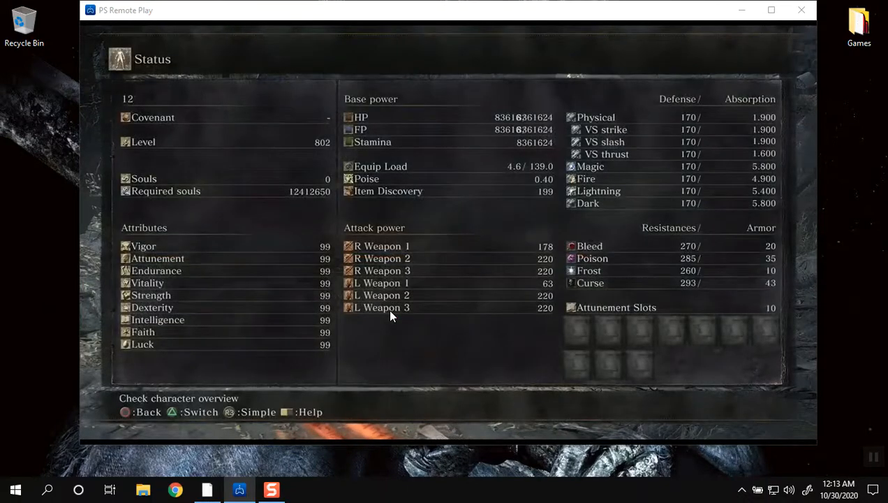
{"action": "mouse_move", "coordinate": [497, 129]}
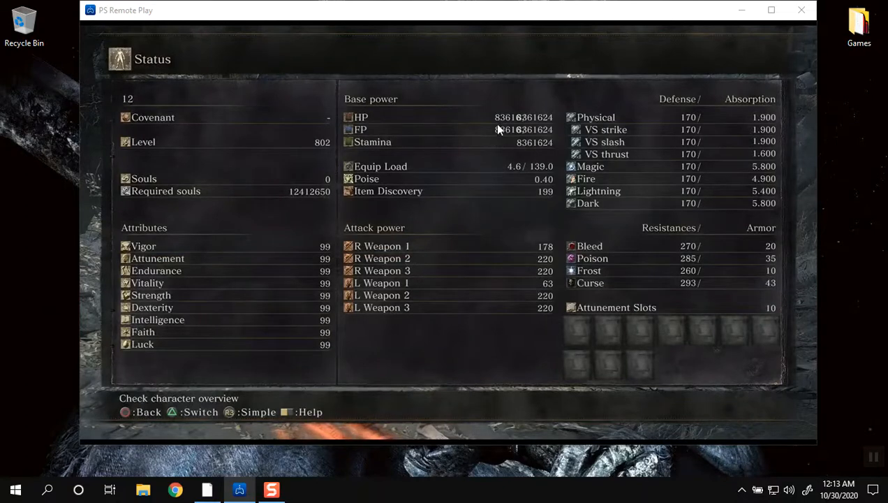
{"action": "mouse_move", "coordinate": [498, 139]}
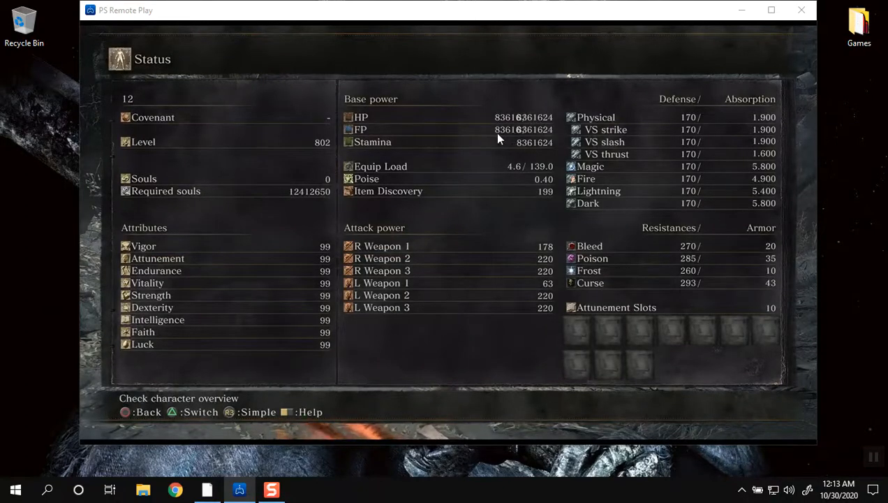
{"action": "mouse_move", "coordinate": [516, 152]}
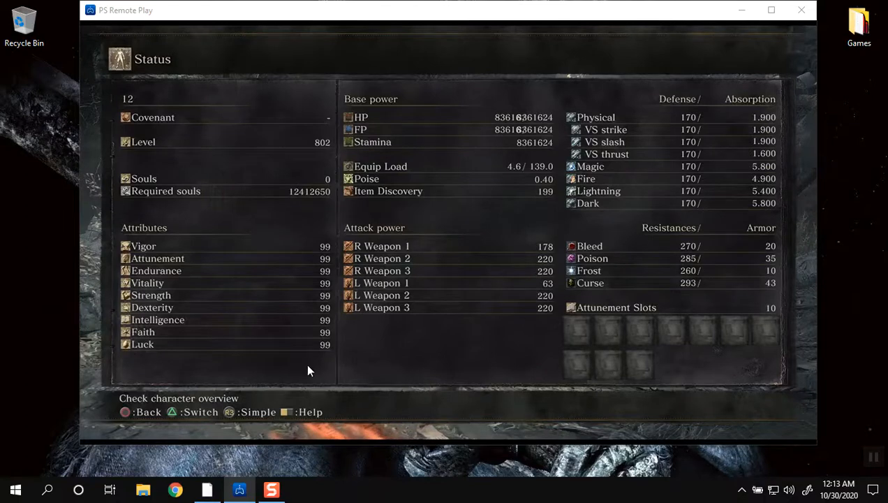
{"action": "mouse_move", "coordinate": [321, 357]}
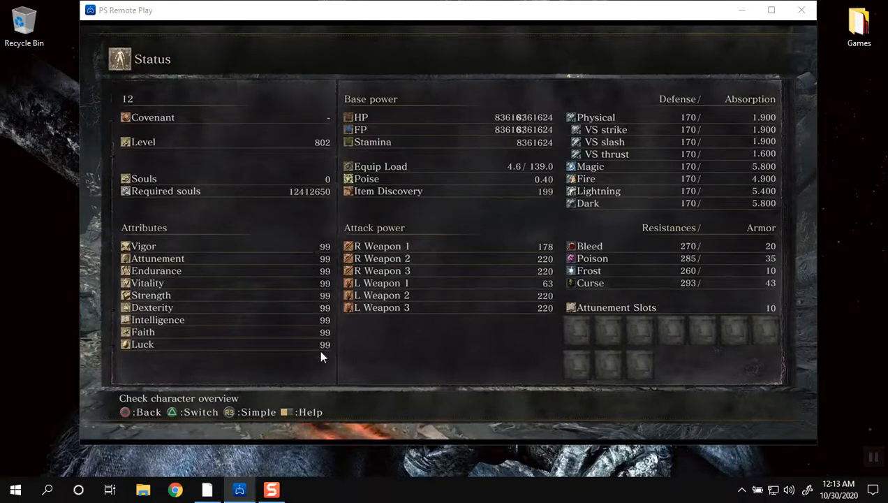
{"action": "mouse_move", "coordinate": [307, 153]}
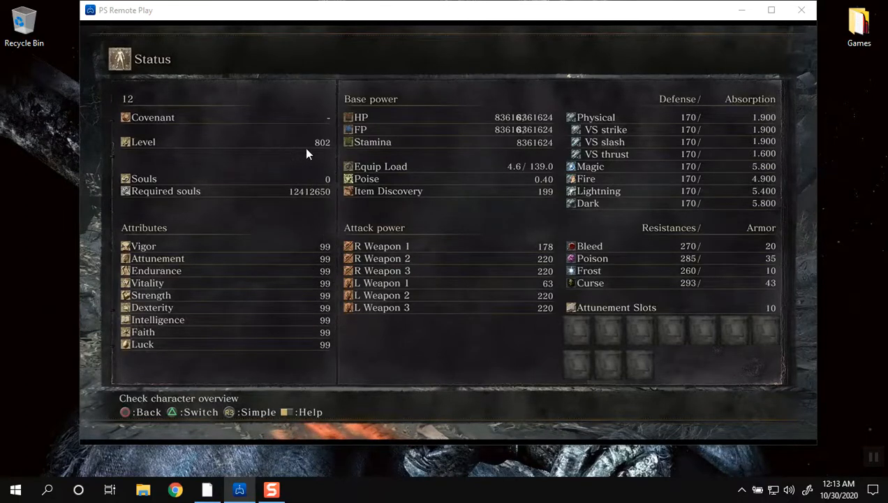
{"action": "mouse_move", "coordinate": [334, 155]}
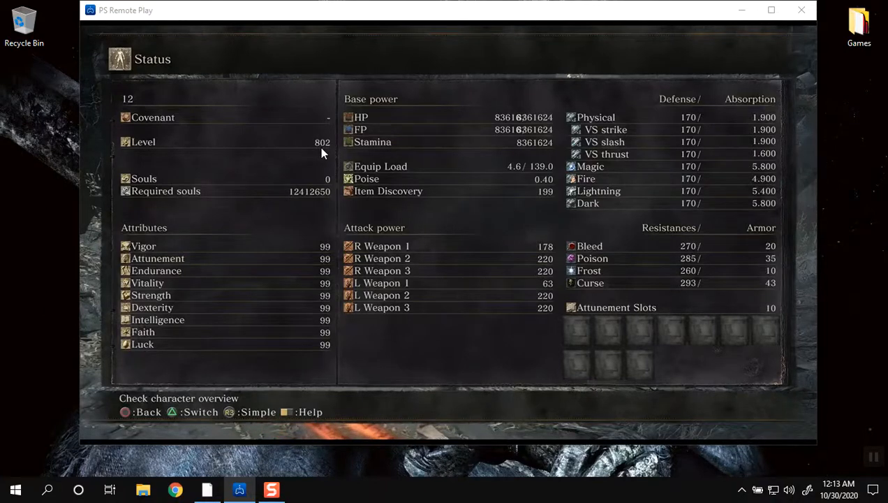
{"action": "mouse_move", "coordinate": [509, 278]}
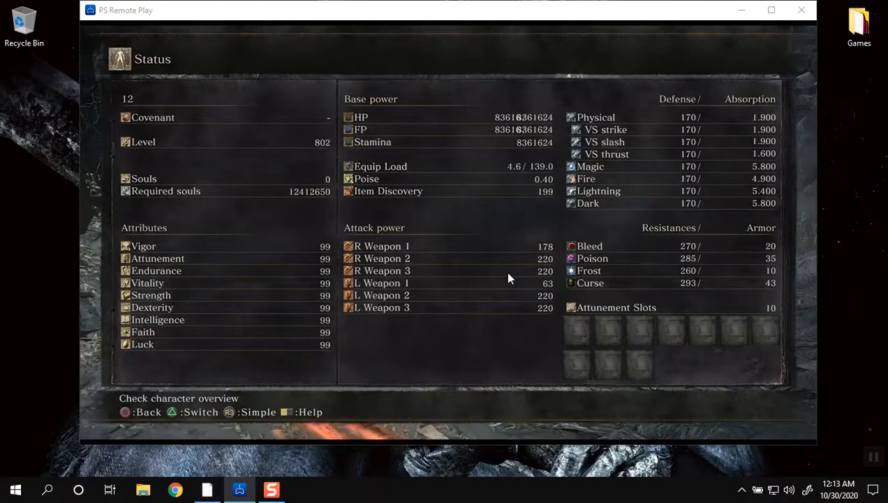